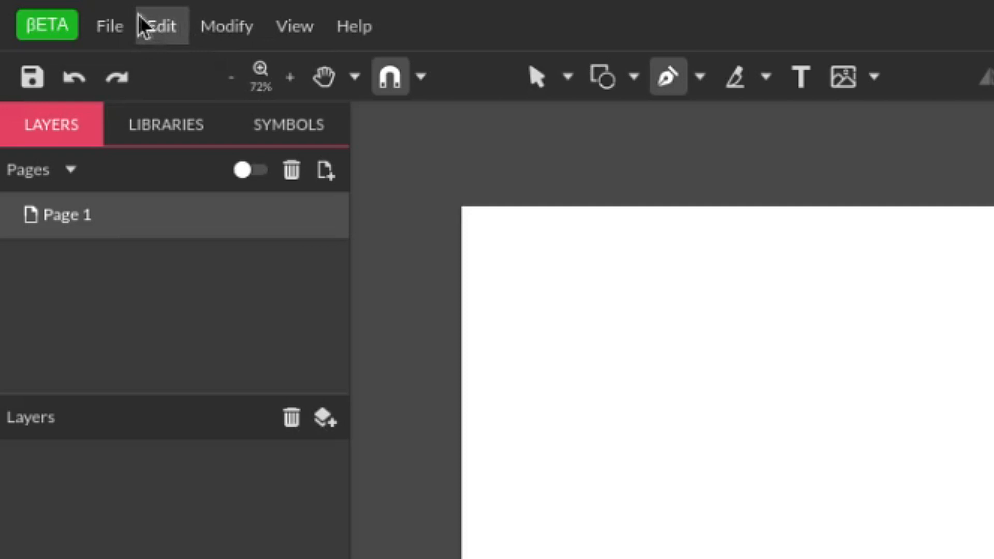
Open the application settings and close them without saving any changes
left_click(160, 26)
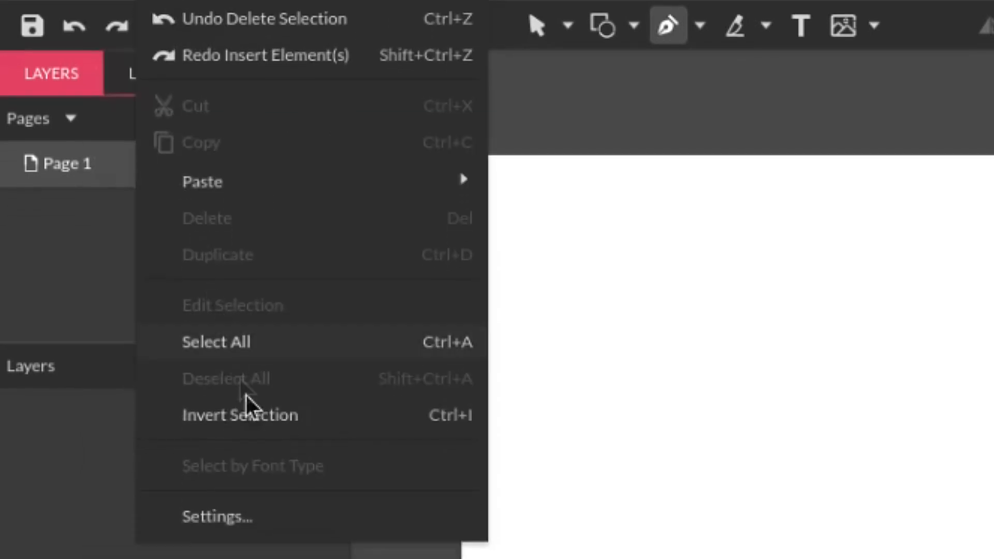
left_click(216, 516)
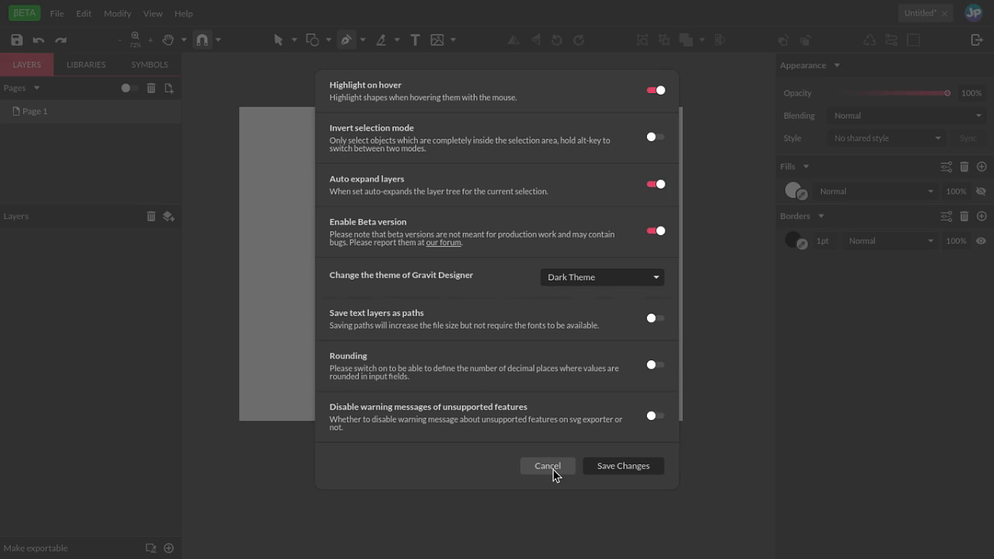
left_click(547, 465)
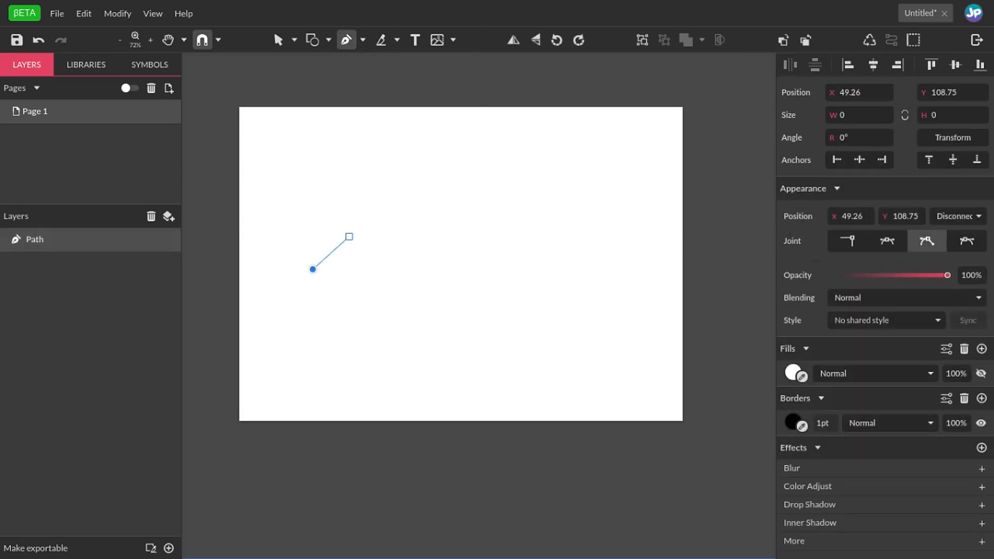
Draw an arc from two smooth anchors, then add a sharp corner point below
left_click_drag(348, 229, 387, 229)
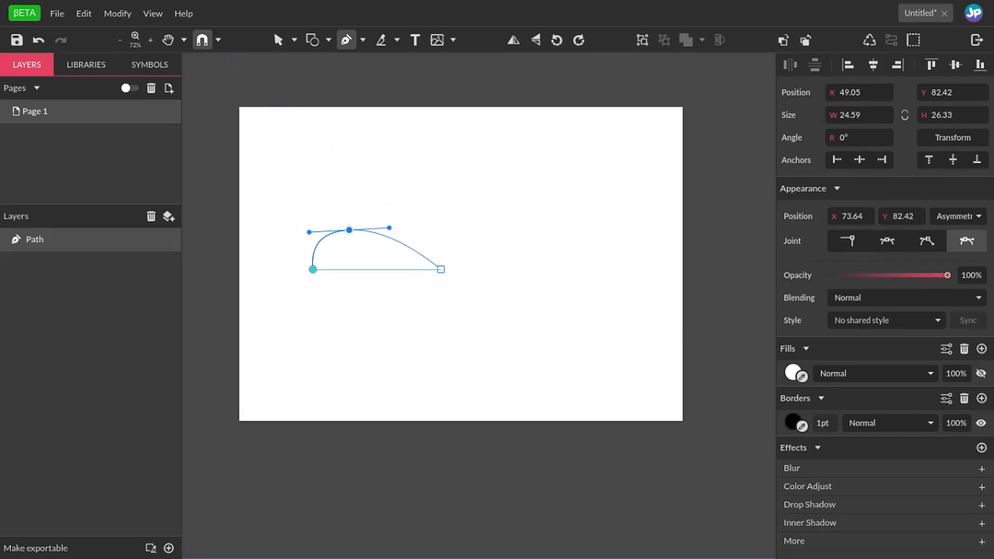
left_click_drag(444, 268, 468, 268)
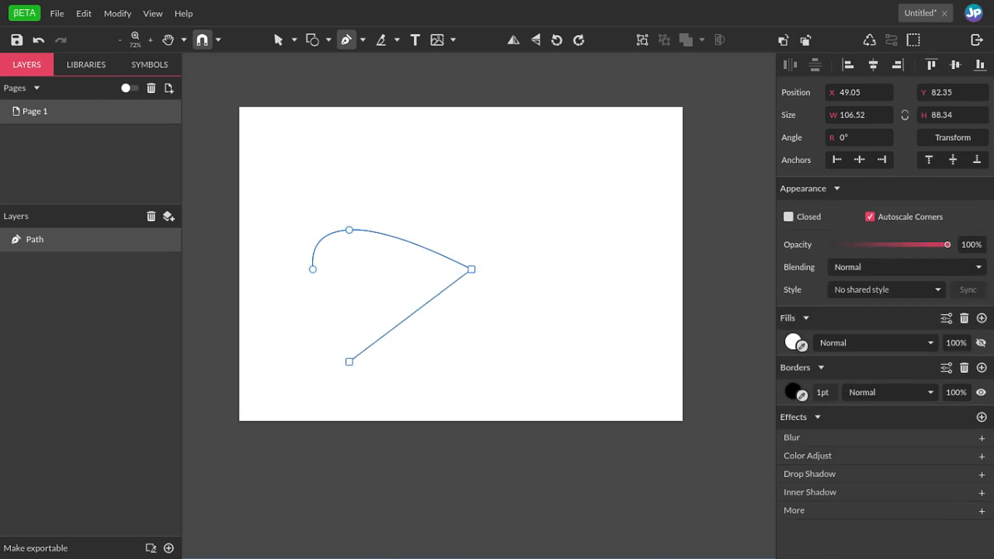
left_click(349, 362)
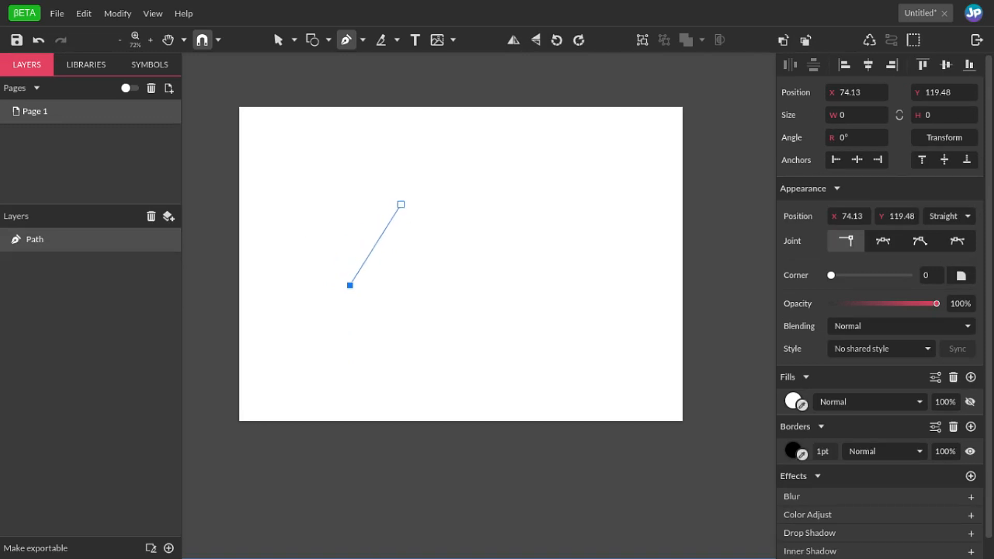
Drag out two curved anchors and set the second anchor's Joint to Straight
left_click_drag(400, 204, 429, 187)
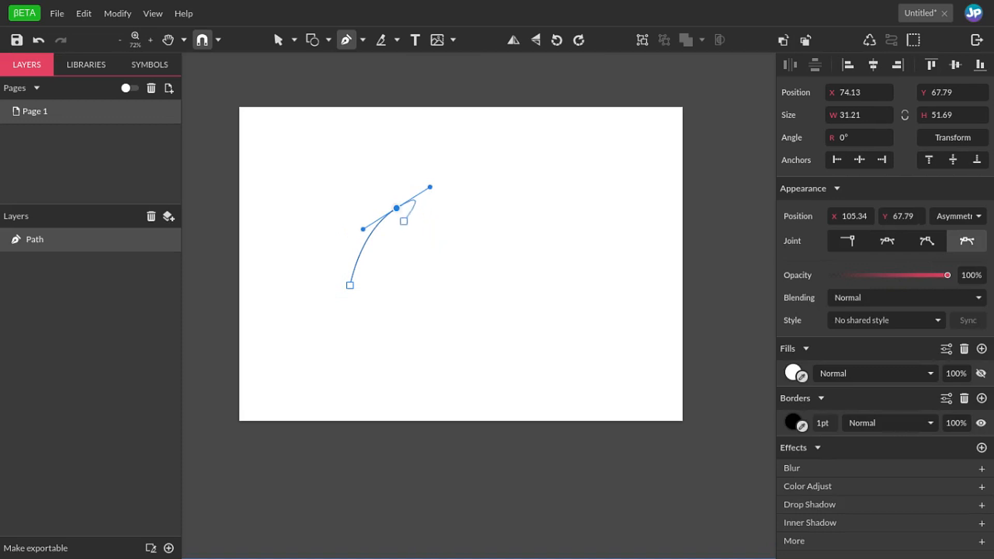
left_click_drag(404, 220, 772, 240)
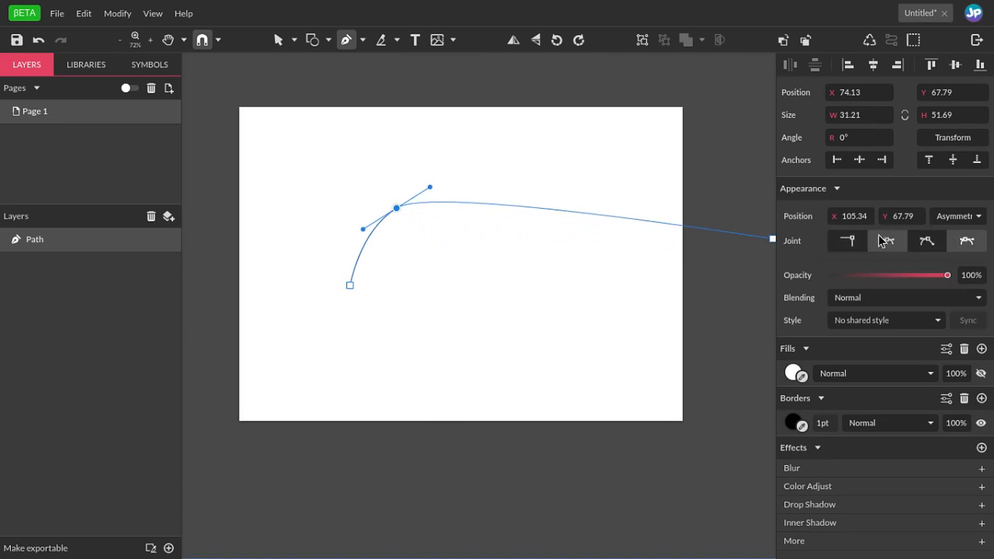
mouse_move(846, 240)
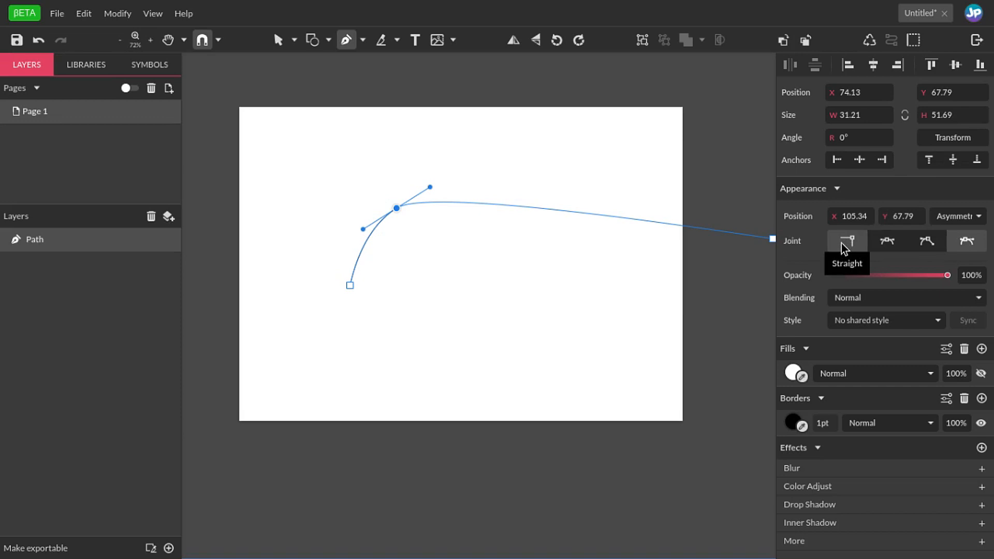
mouse_move(851, 248)
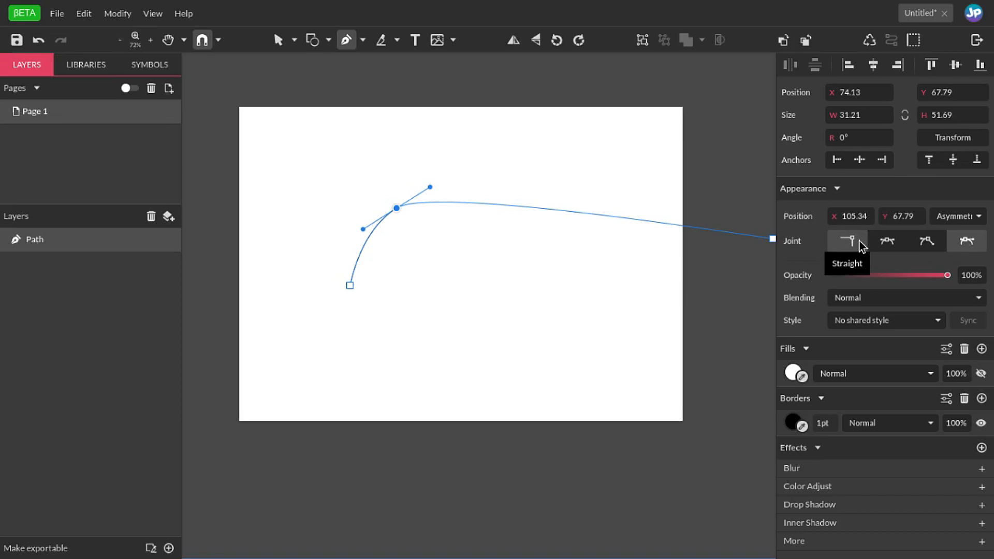
left_click(881, 240)
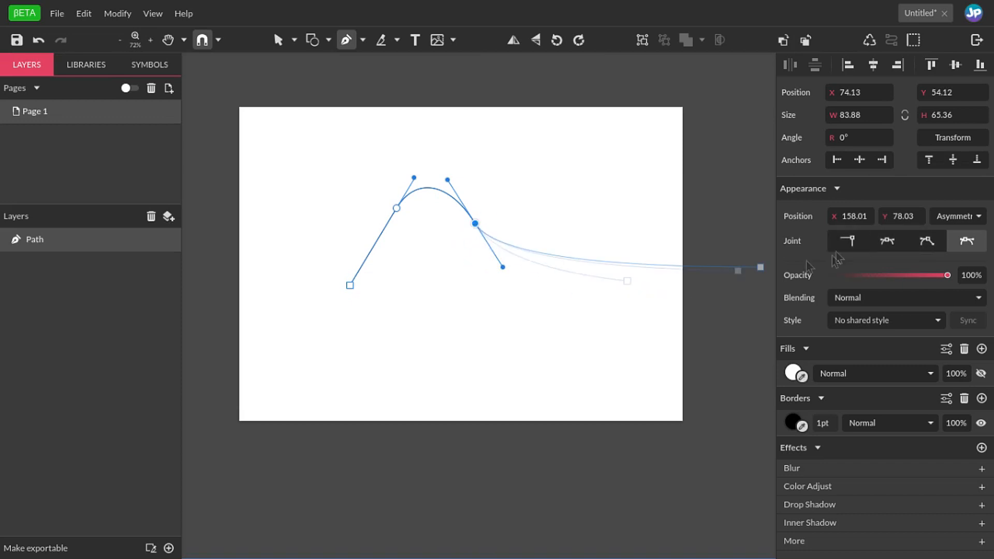
left_click(846, 240)
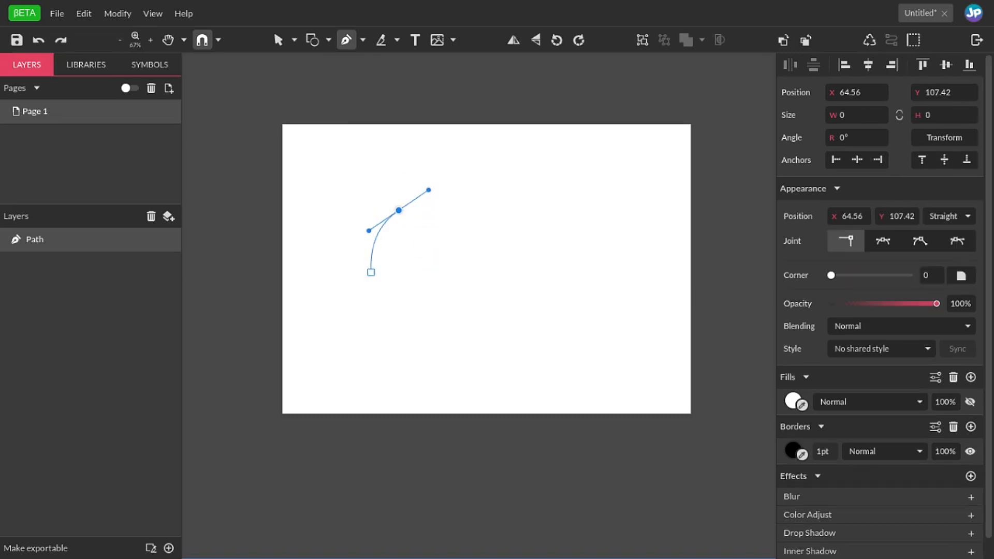
Drag out a smooth anchor with bezier handles at the top of the curve
left_click_drag(428, 189, 421, 242)
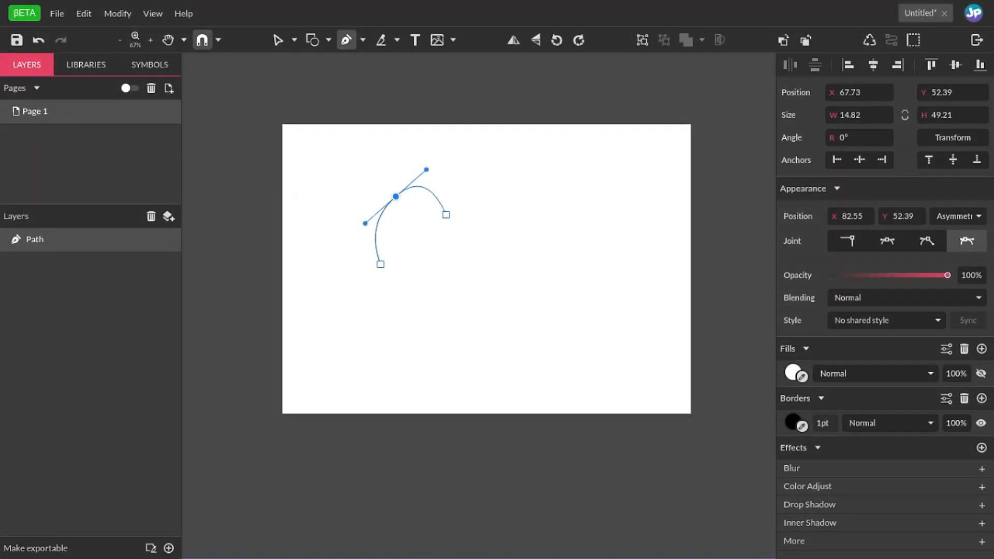
Retract the top anchor's forward handle
left_click_drag(445, 214, 426, 232)
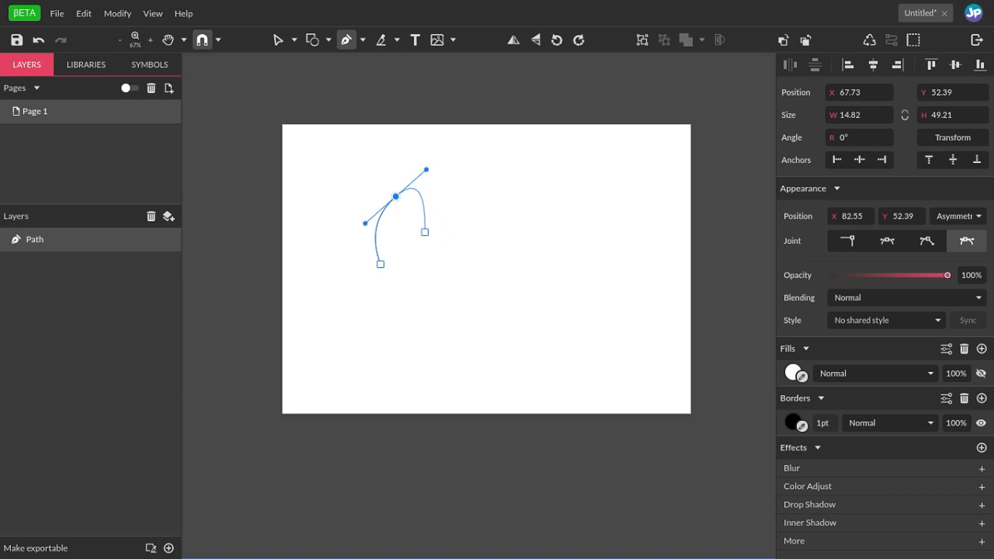
left_click_drag(424, 232, 399, 198)
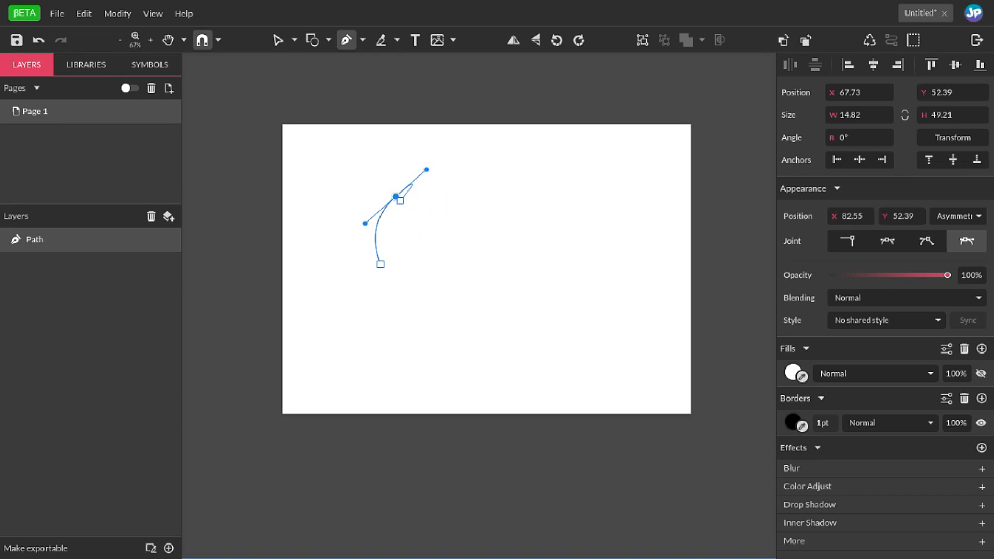
left_click(395, 196)
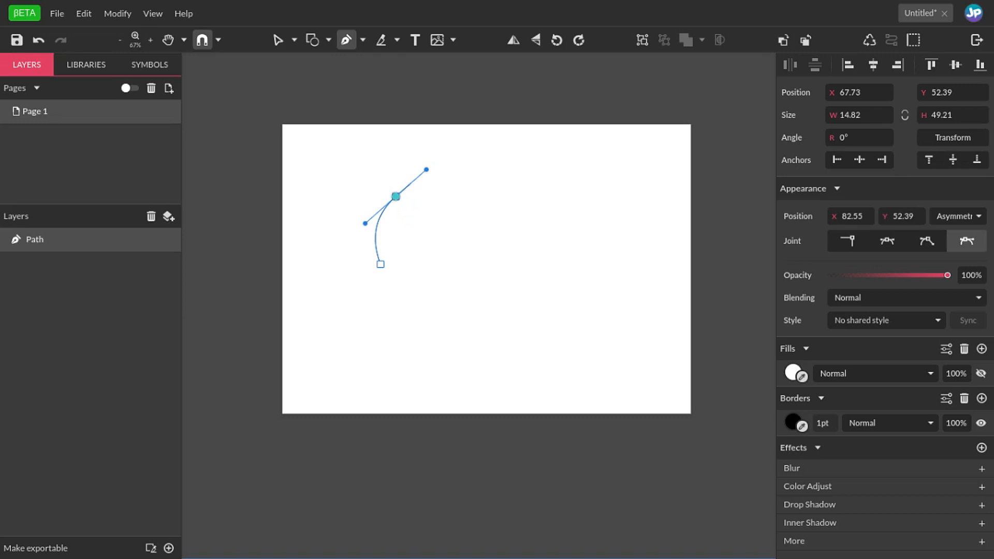
left_click_drag(426, 170, 395, 197)
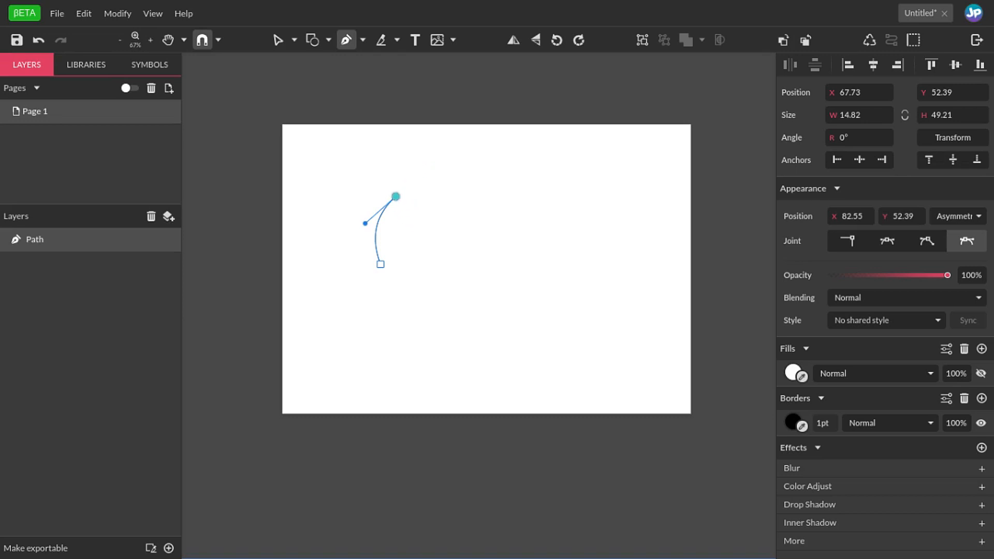
Add an arc to a right corner point, then an end point straight below
left_click_drag(394, 197, 447, 242)
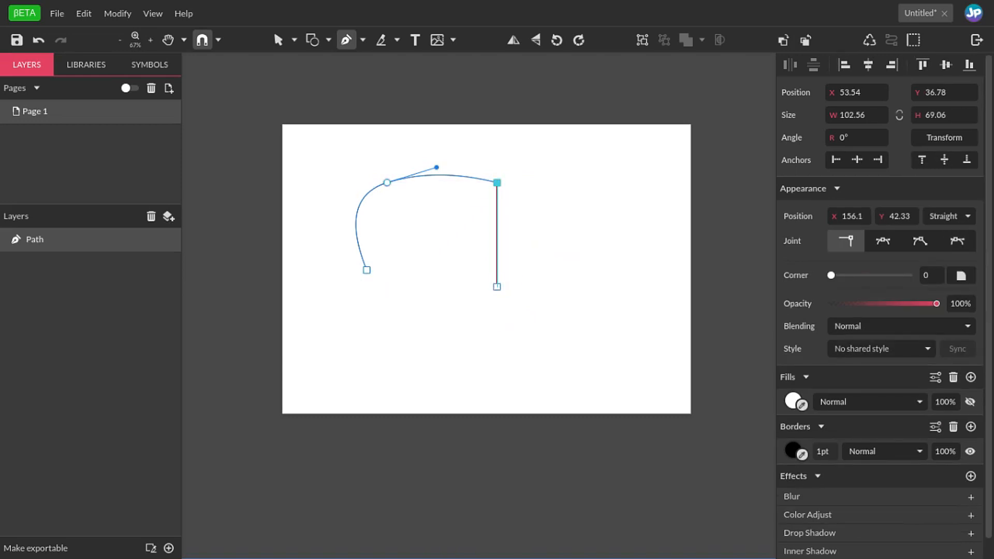
left_click_drag(496, 285, 587, 274)
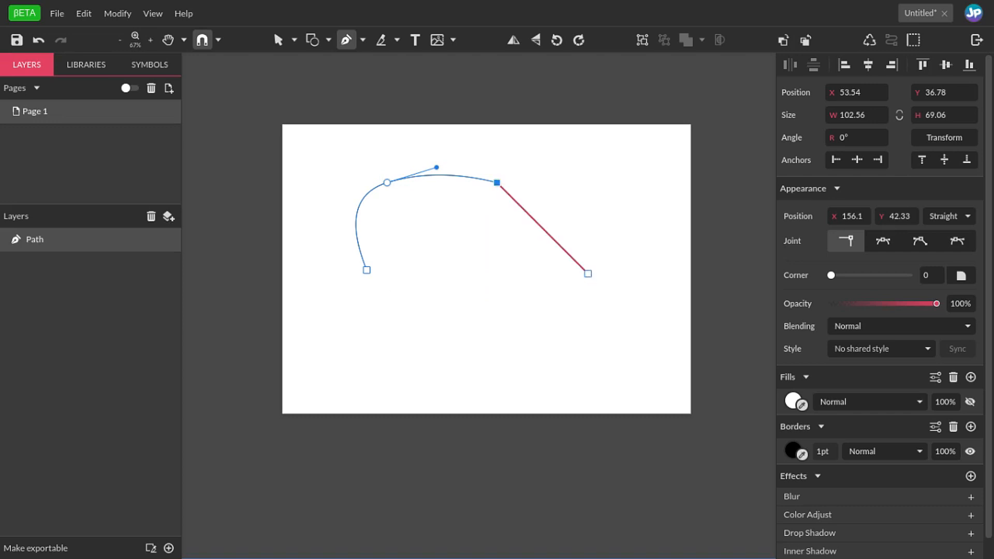
left_click_drag(586, 274, 498, 314)
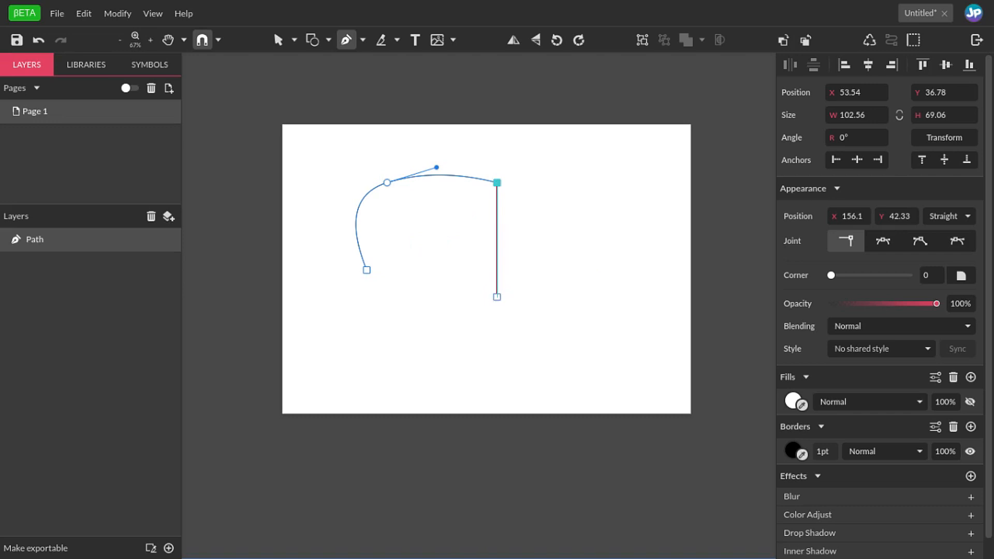
left_click_drag(497, 296, 497, 348)
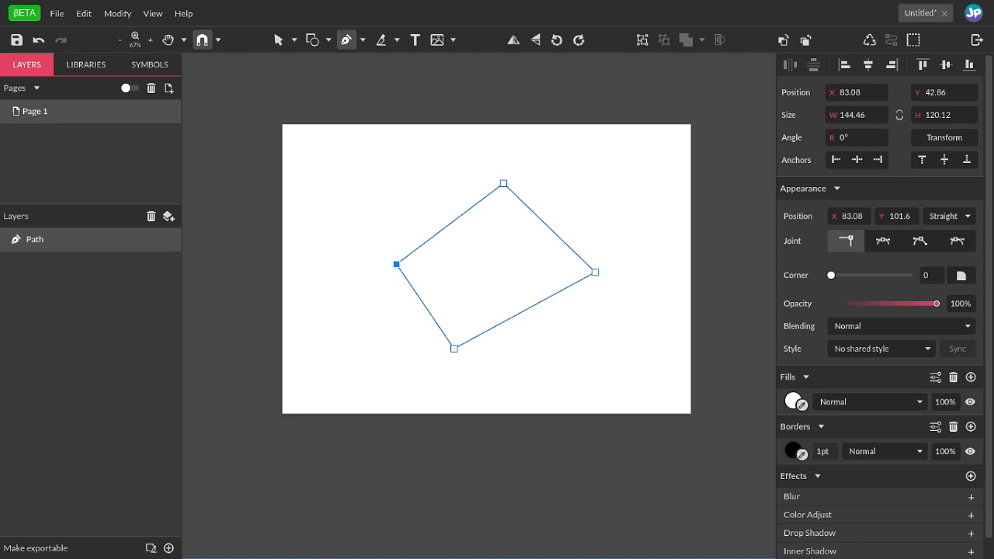
Close the four-point path, then switch the right anchor's Joint to Mirrored, then Disconnected
left_click(502, 184)
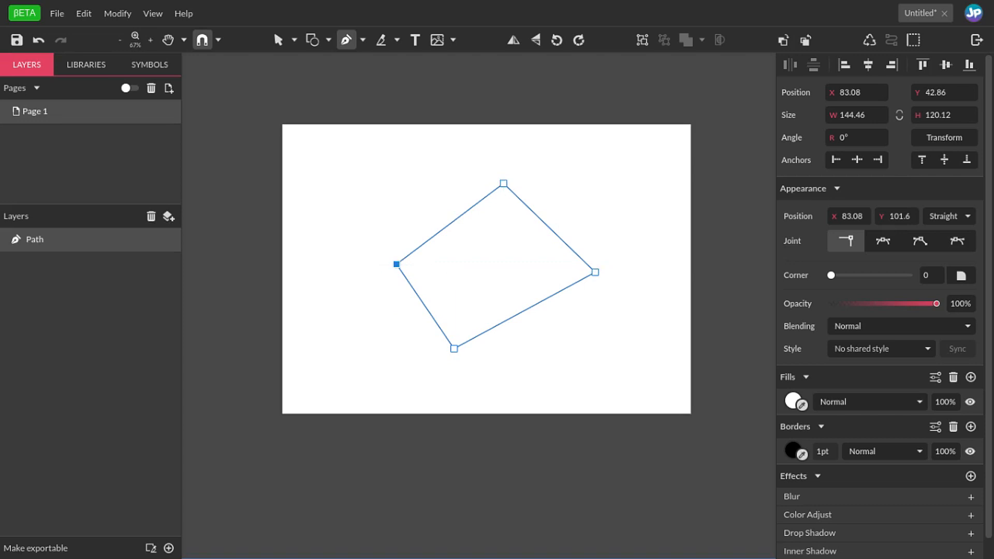
left_click(278, 40)
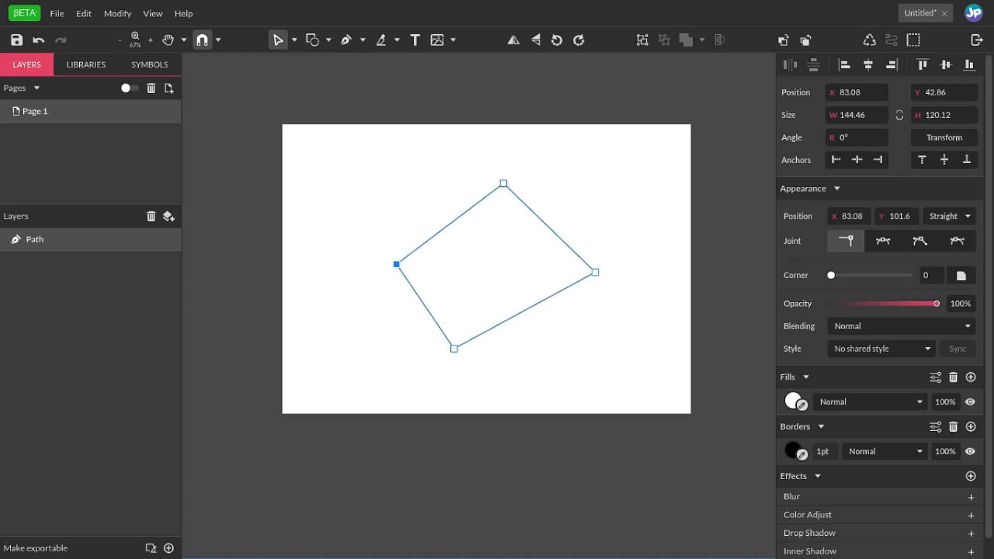
mouse_move(350, 87)
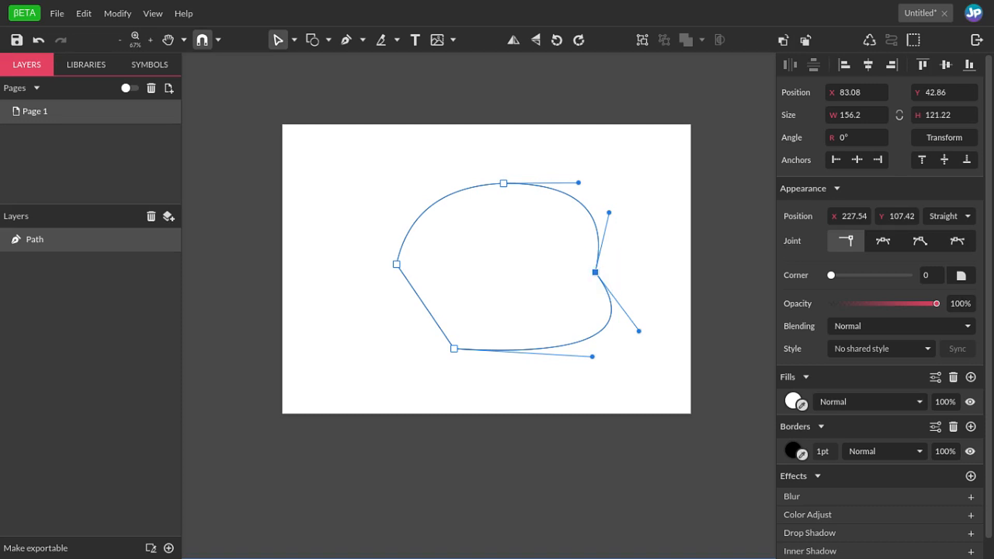
left_click(886, 240)
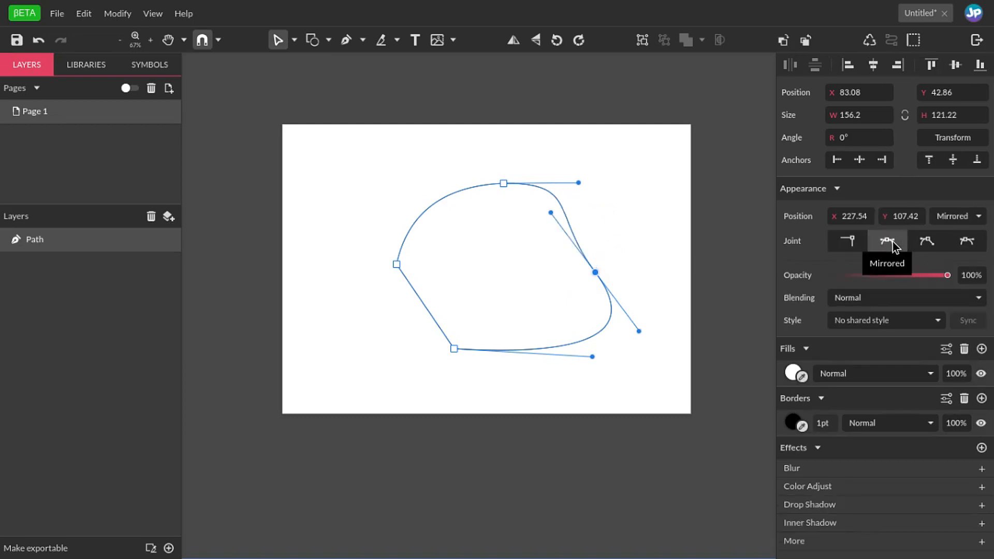
left_click(926, 240)
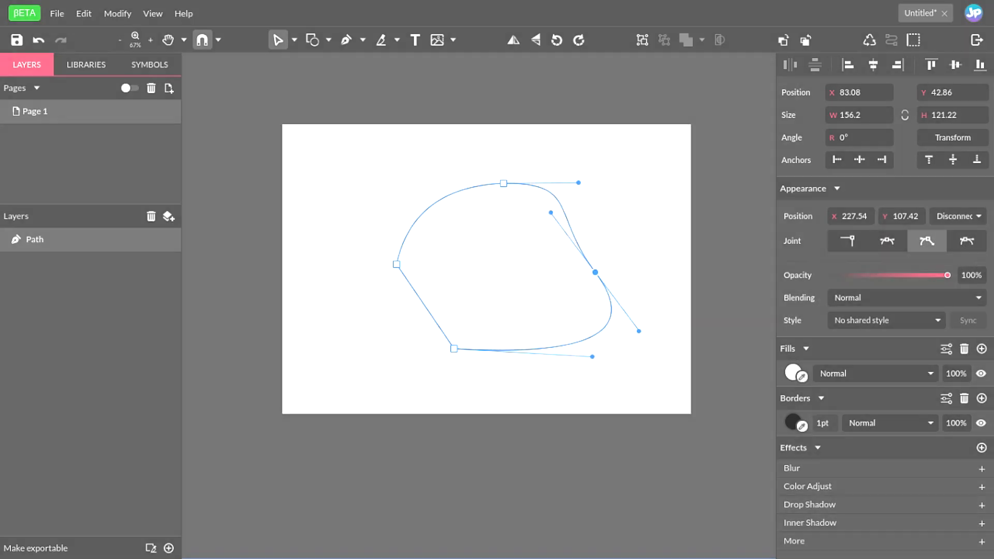